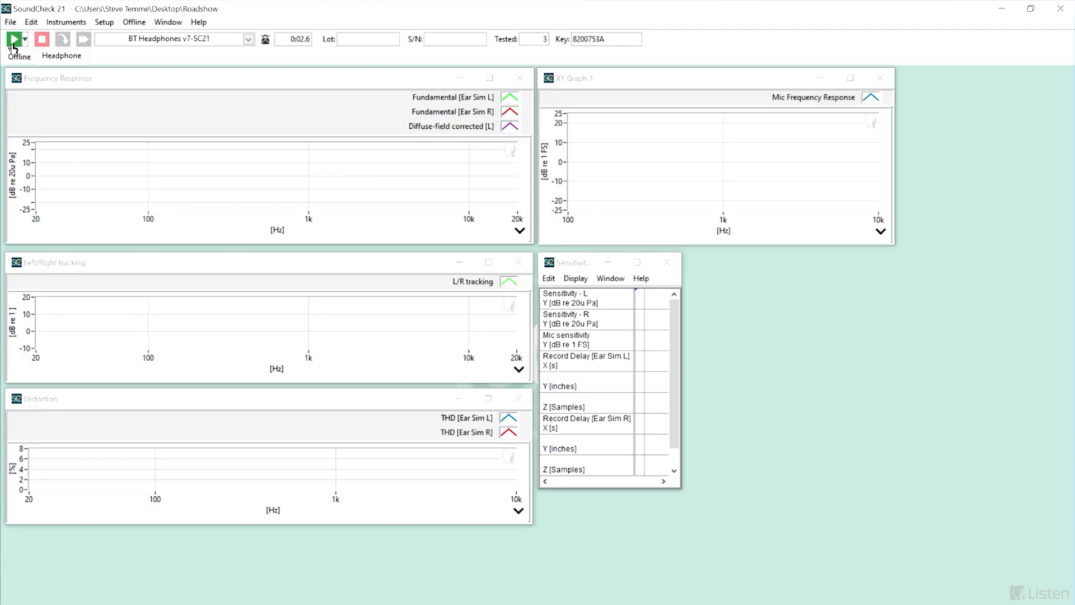
# - Run the BT Headphones sequence and answer Yes to 'Pair headphone?' to start device scanning
pyautogui.click(12, 39)
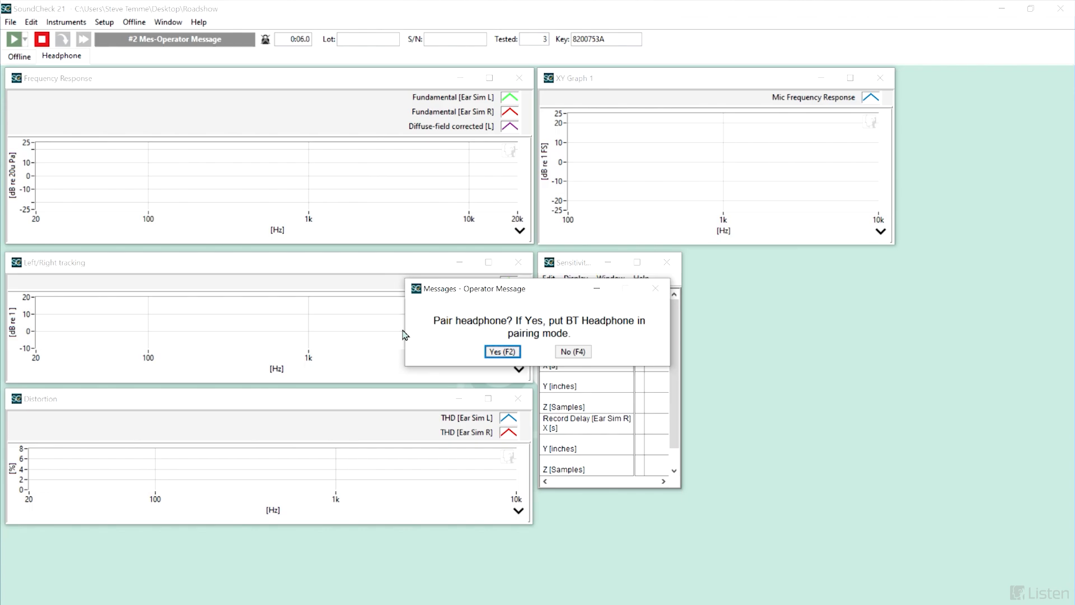
pyautogui.click(502, 351)
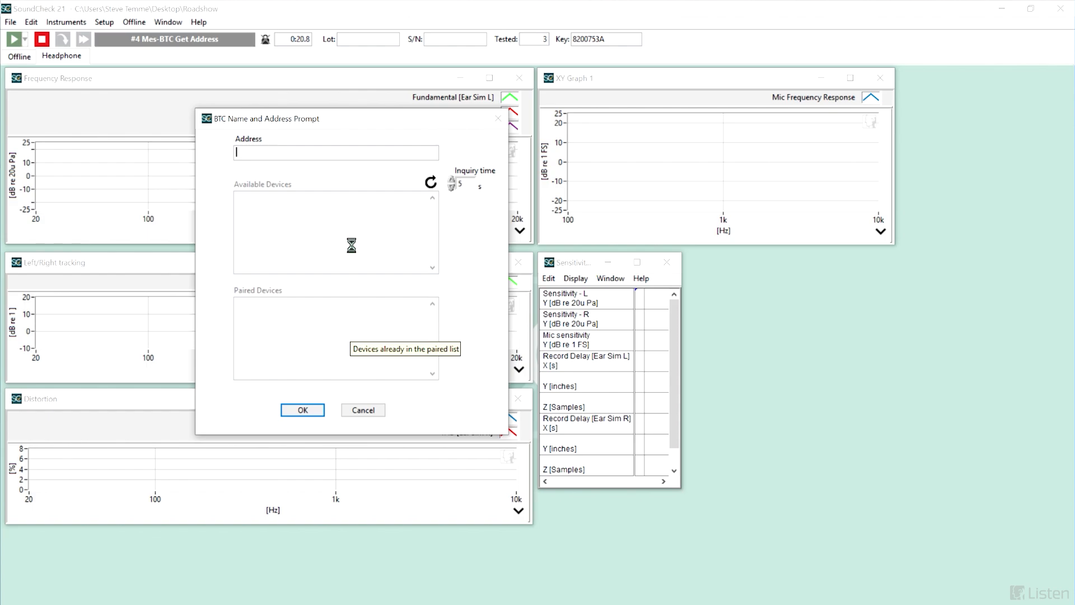
# - Select the AirPods entry in Available Devices and confirm its address so audio connects
pyautogui.click(317, 197)
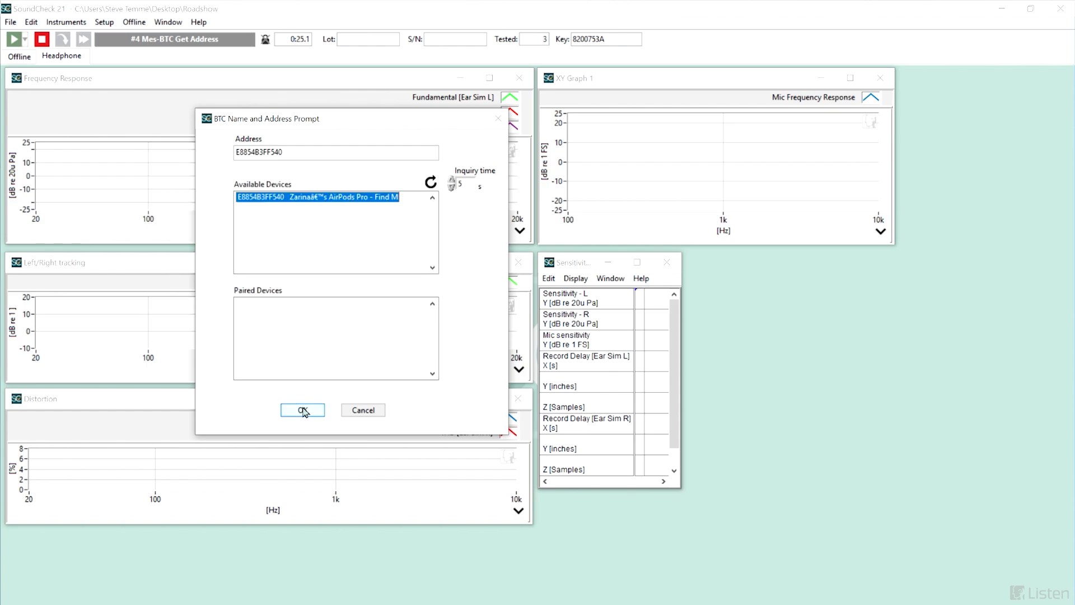
pyautogui.click(301, 410)
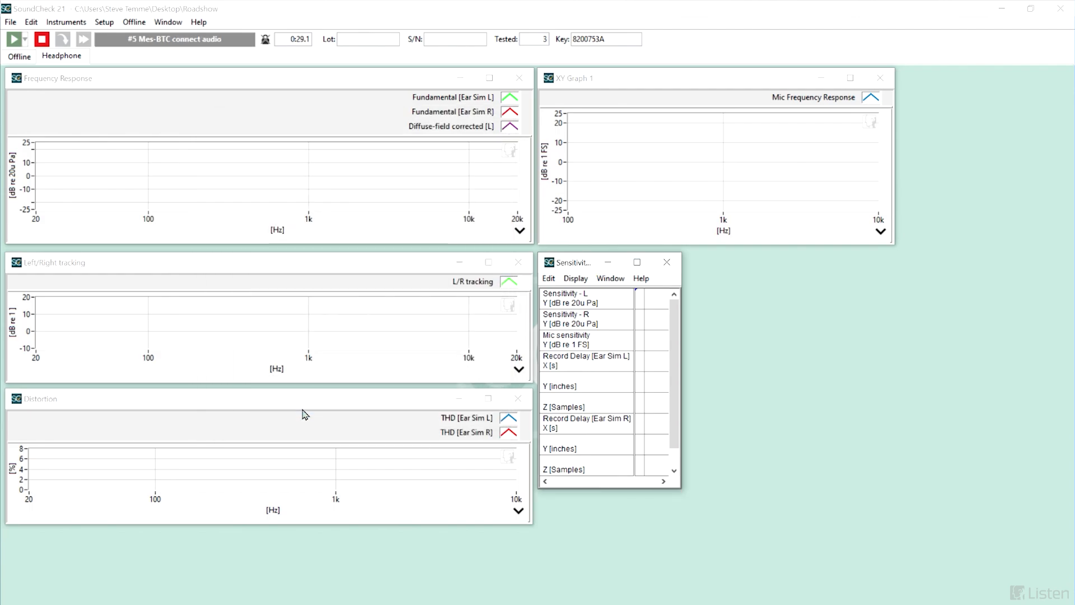
pyautogui.click(14, 39)
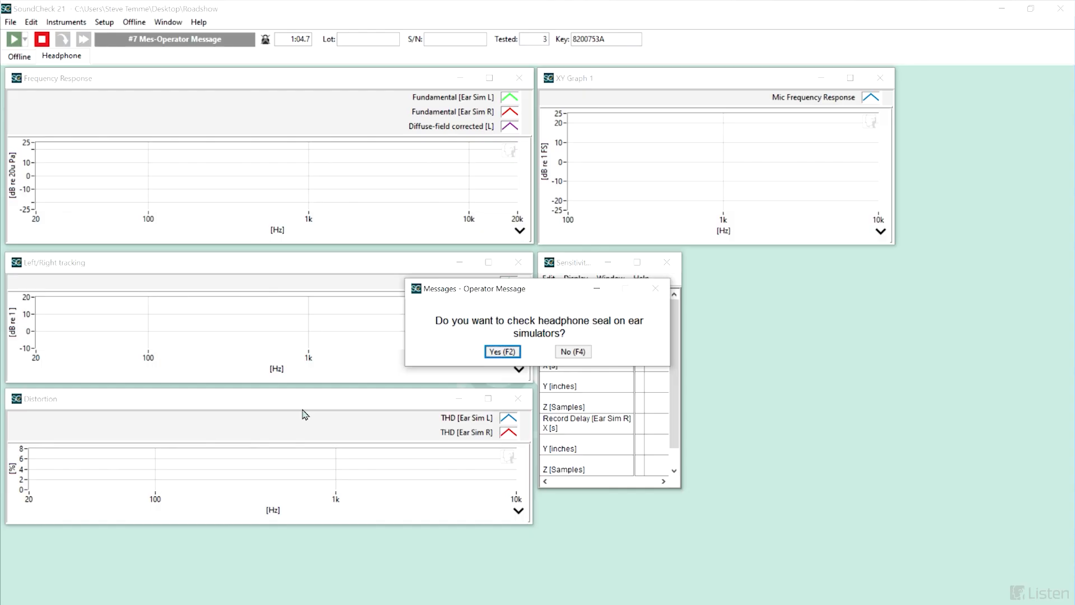
# - Answer Yes to the seal check, bringing up pink noise Signal Generator 1 with RTA 1
pyautogui.click(501, 352)
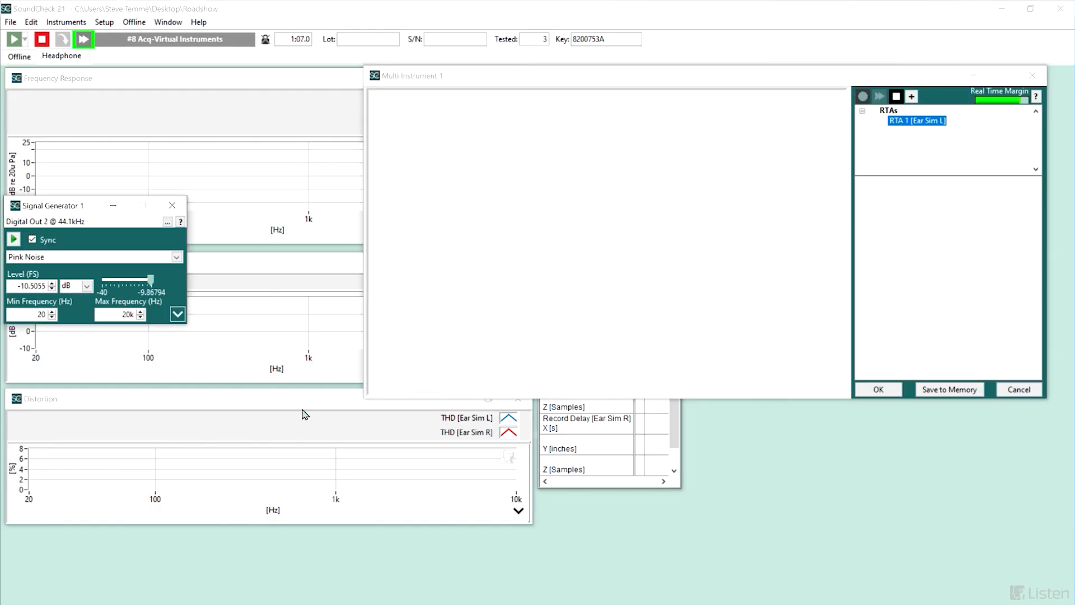
pyautogui.click(81, 39)
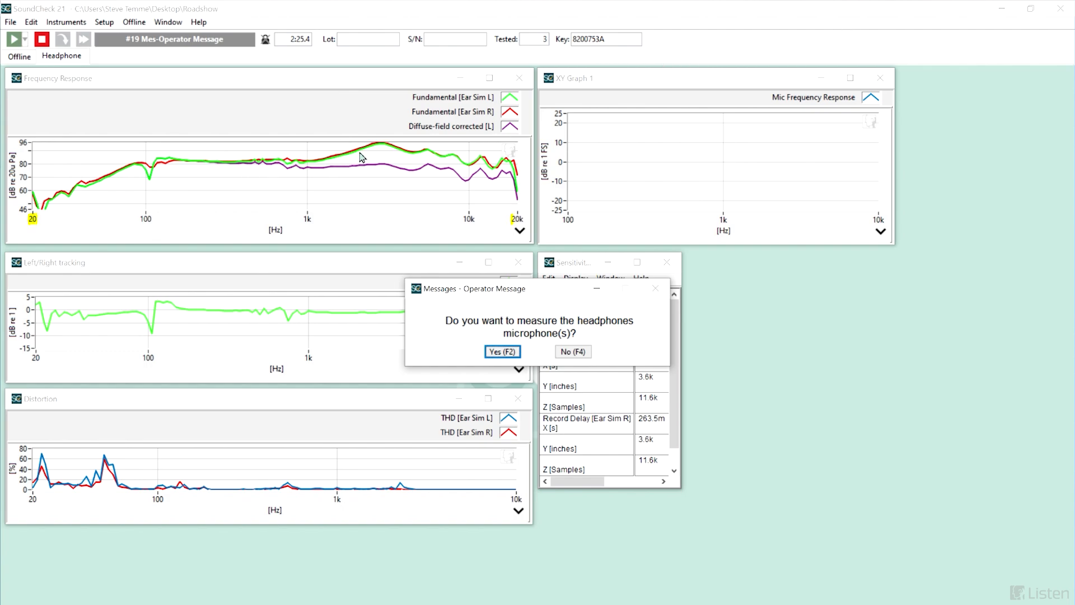
pyautogui.moveTo(434, 151)
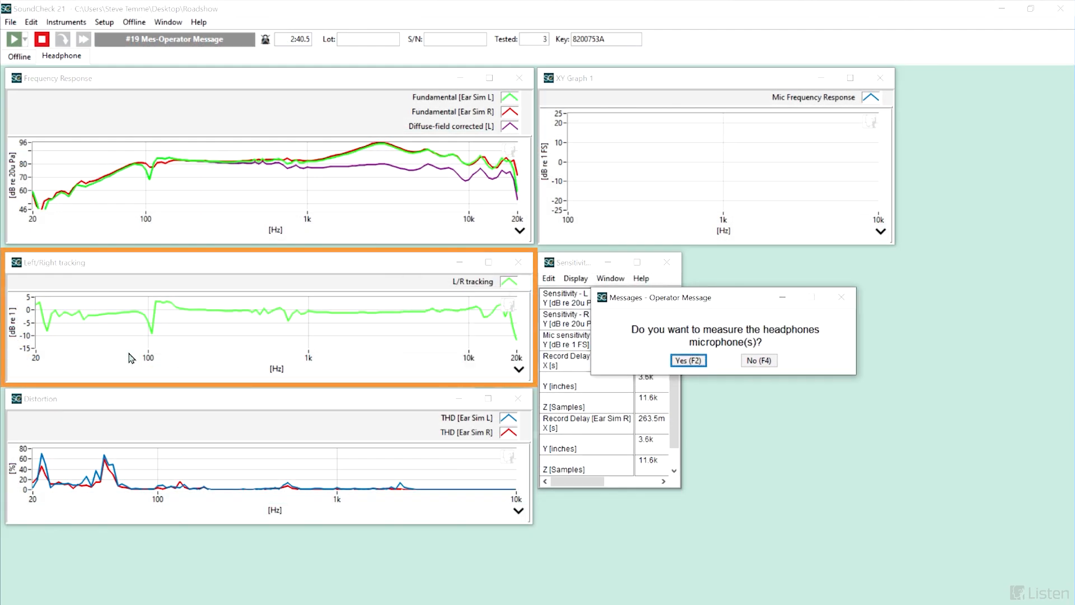
pyautogui.moveTo(274, 320)
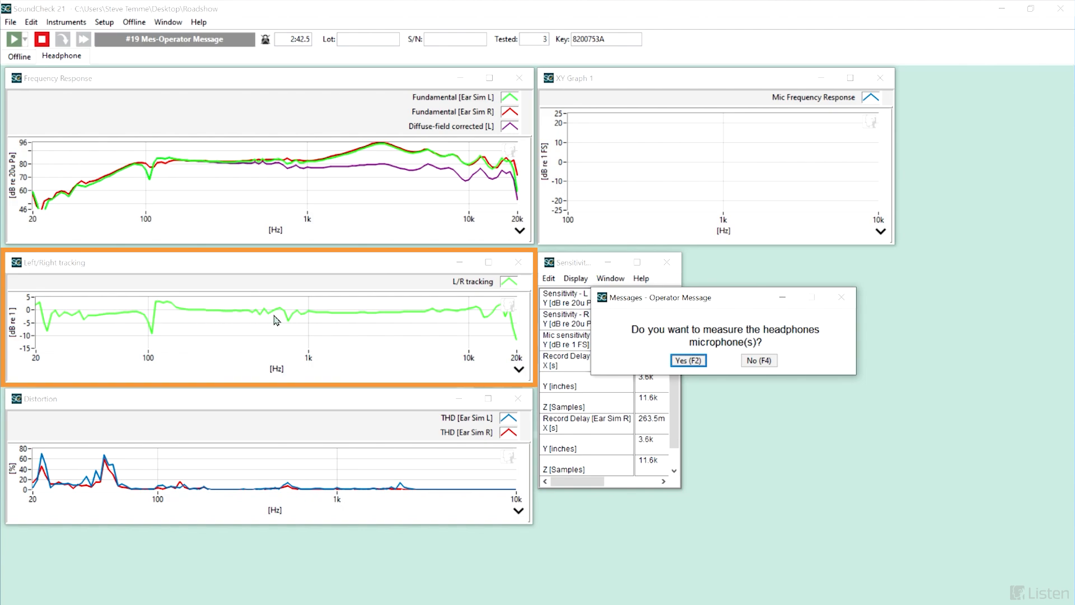
pyautogui.moveTo(379, 316)
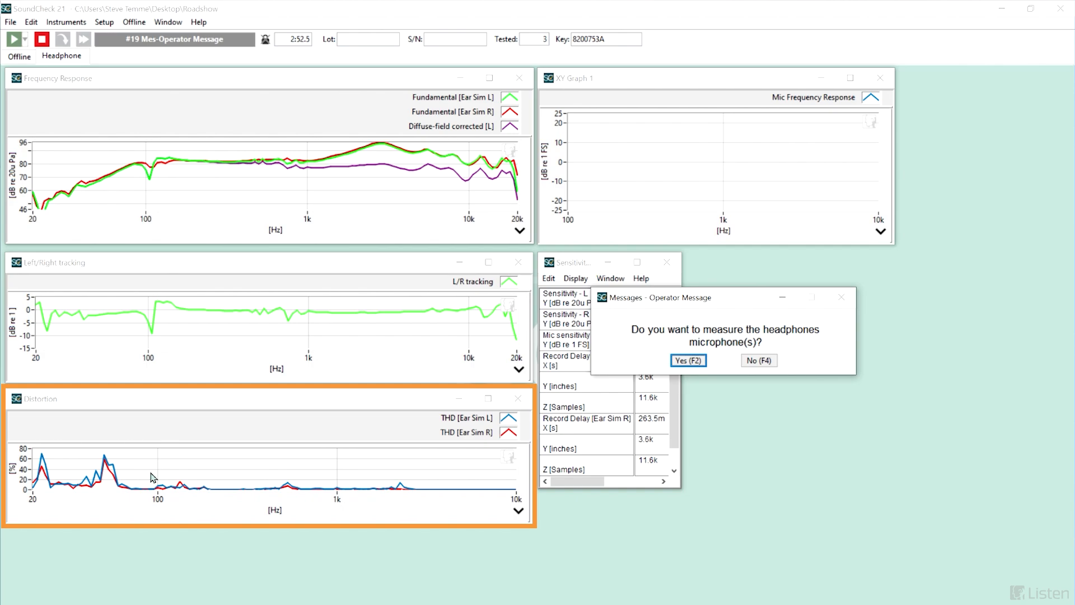
pyautogui.moveTo(123, 473)
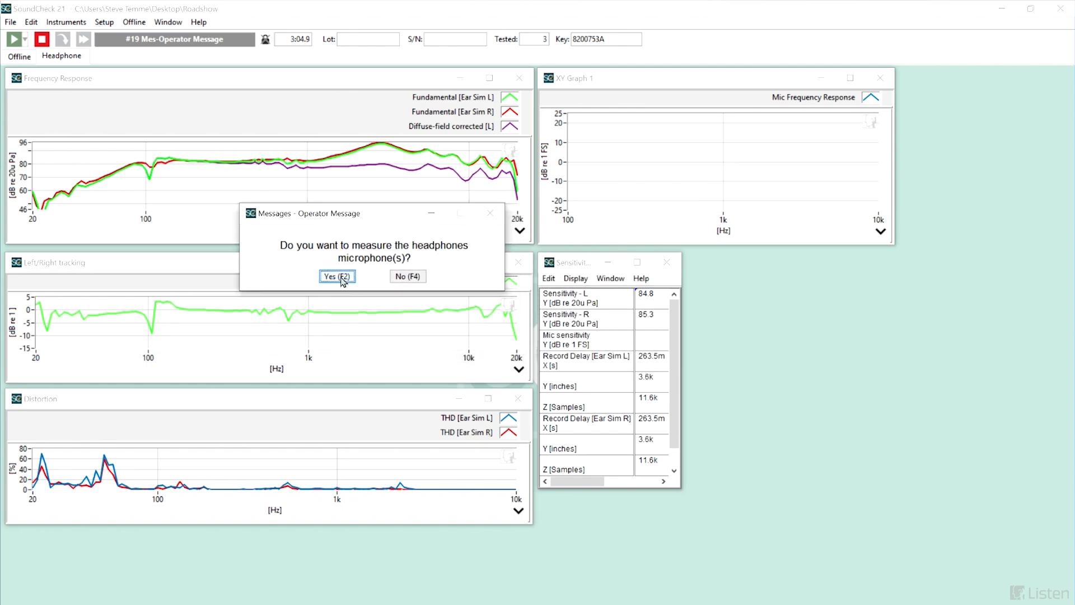
# - Measure the headphone microphone (sensitivity -30.8 dB) and decline saving curves to a Dat file
pyautogui.click(334, 277)
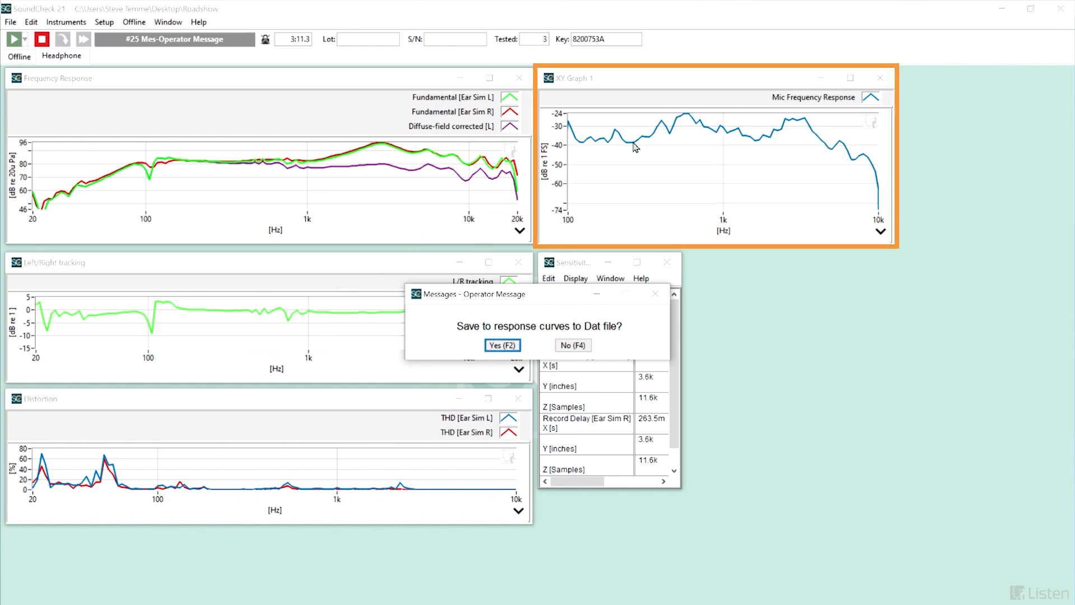
pyautogui.moveTo(694, 158)
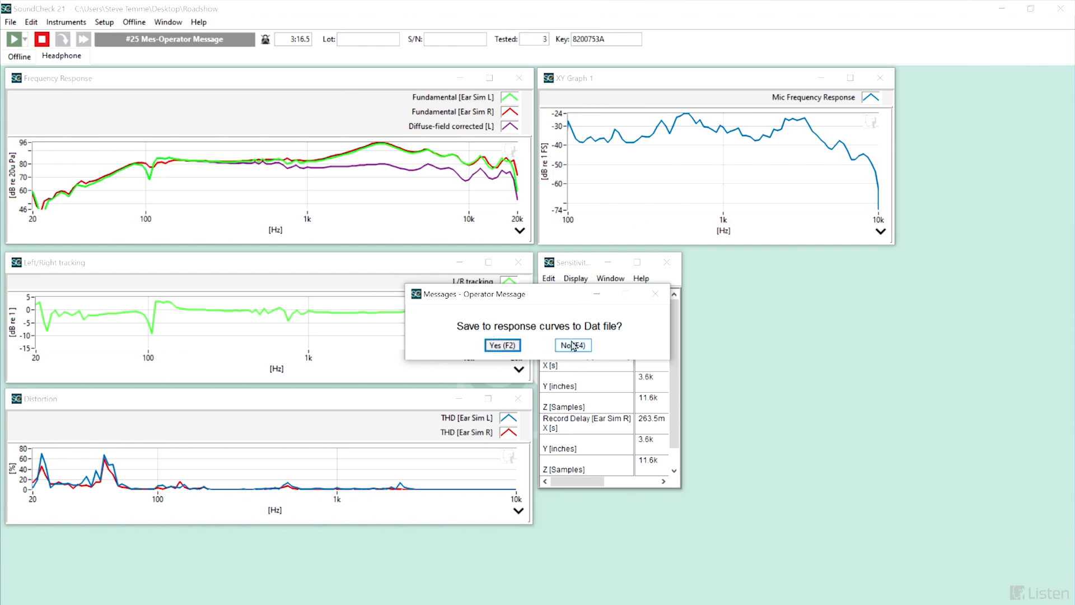
pyautogui.click(572, 345)
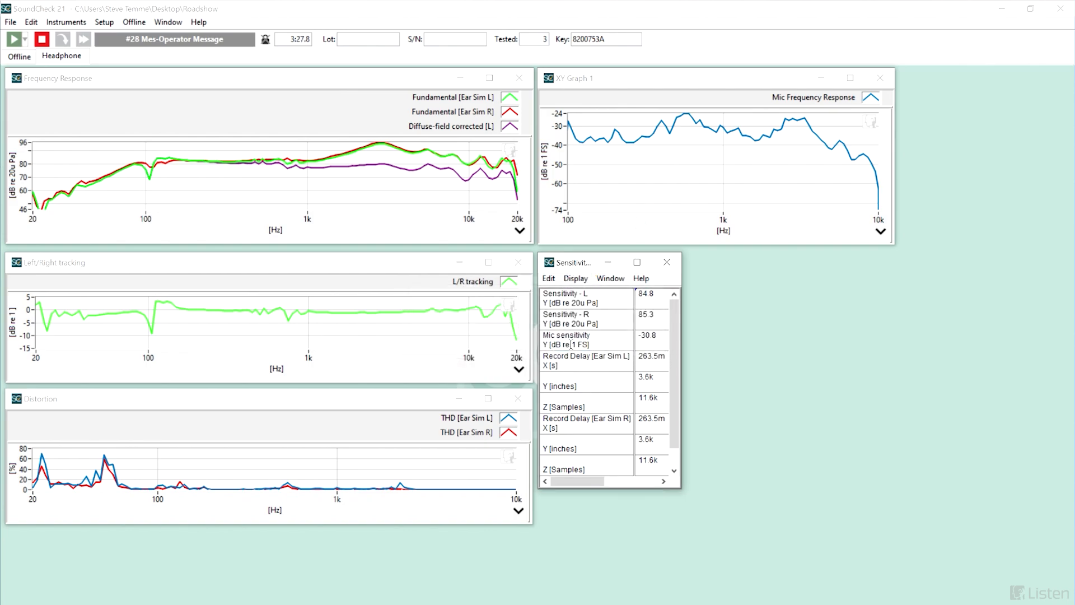